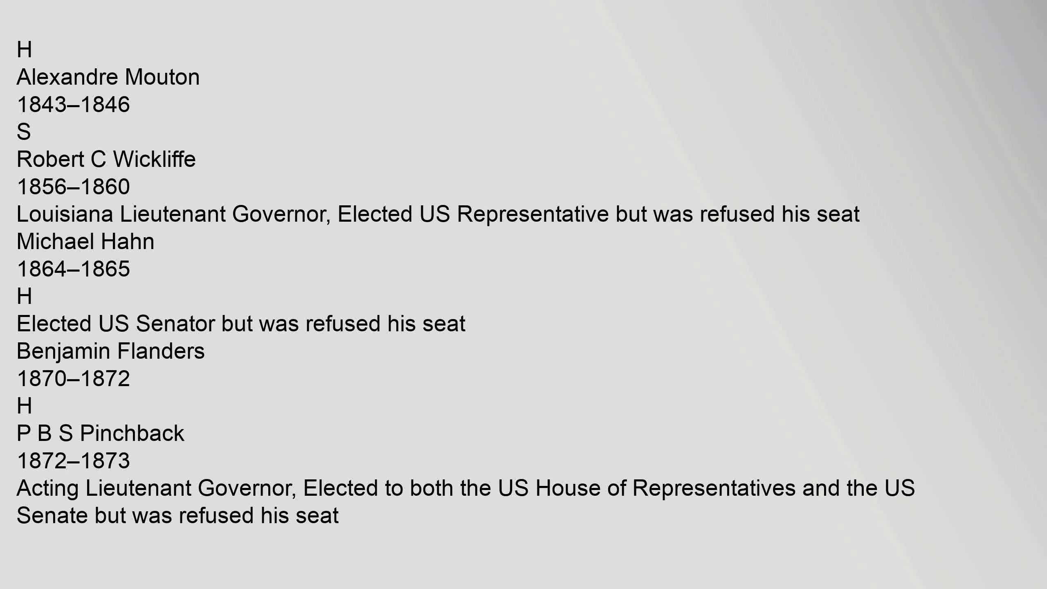
pyautogui.scroll(-3)
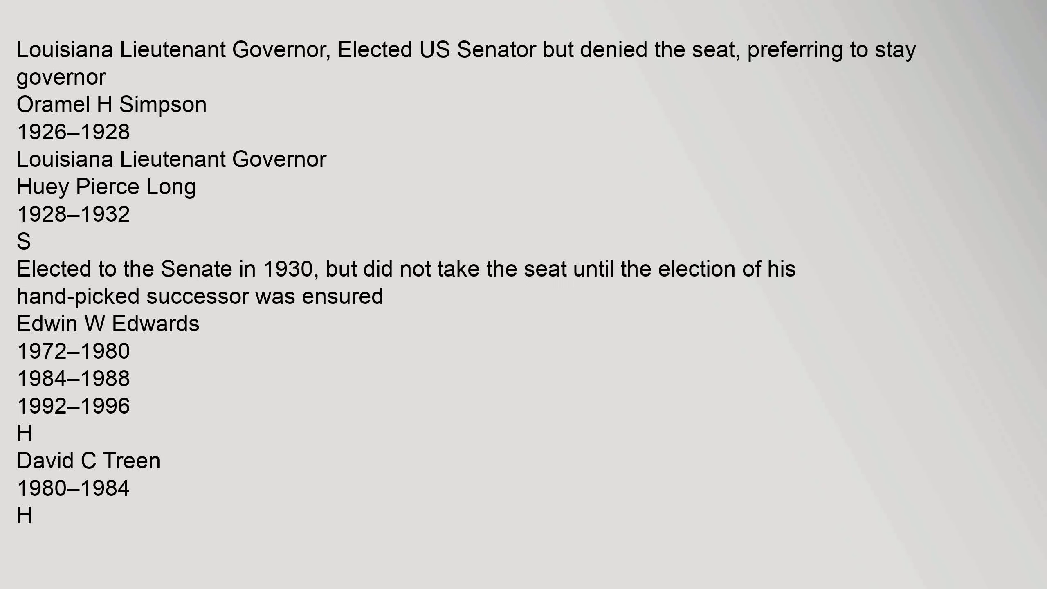